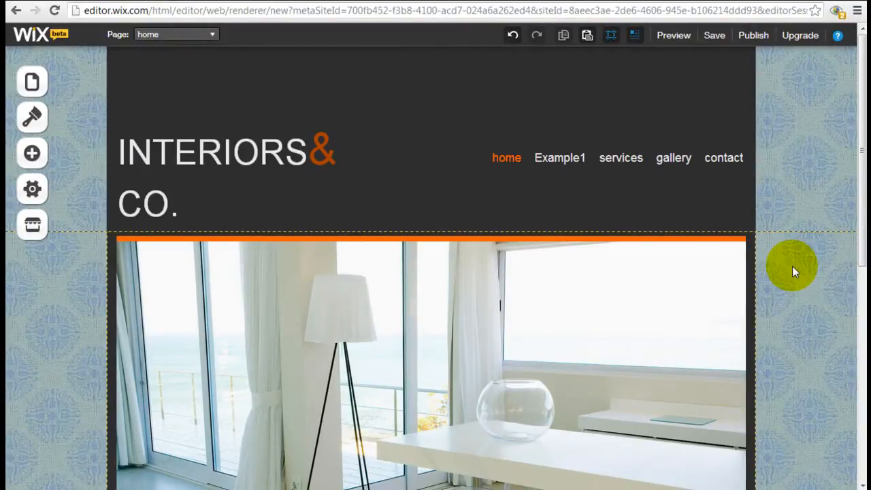
pyautogui.moveTo(797, 187)
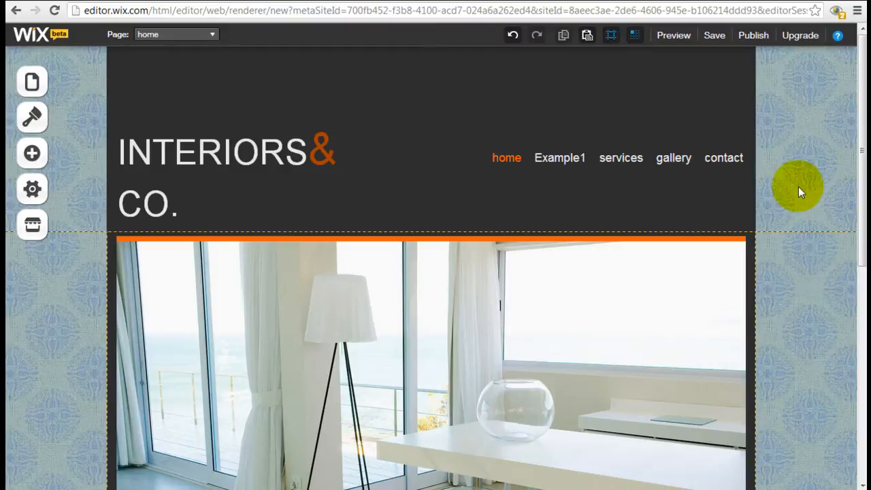
pyautogui.moveTo(805, 169)
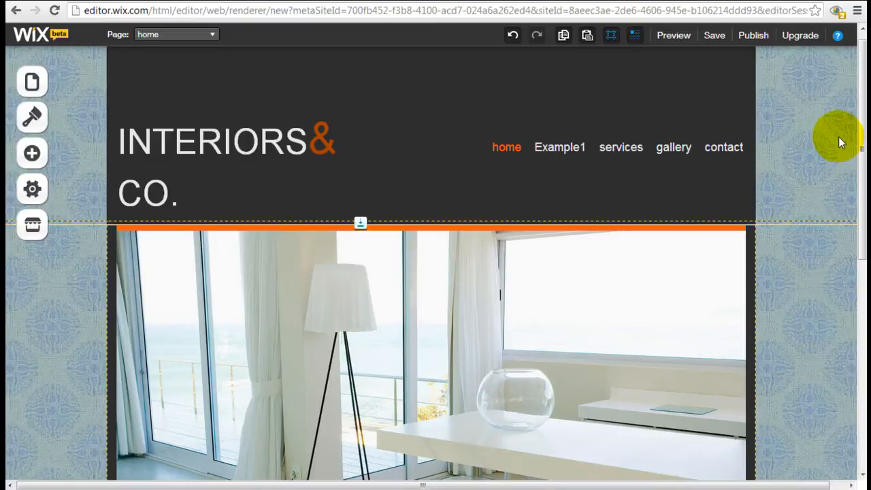
# Select the Grid Gallery and start Organize Images, keeping the current gallery images.
pyautogui.scroll(-3)
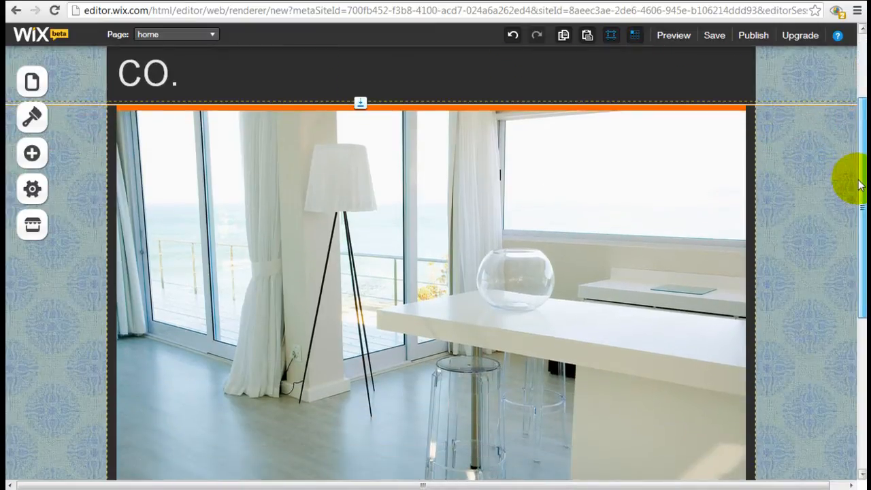
pyautogui.scroll(3)
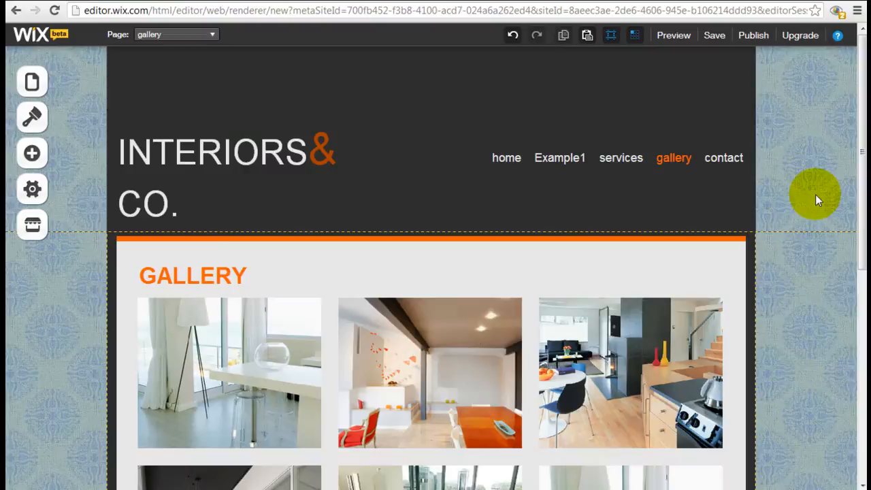
pyautogui.scroll(-3)
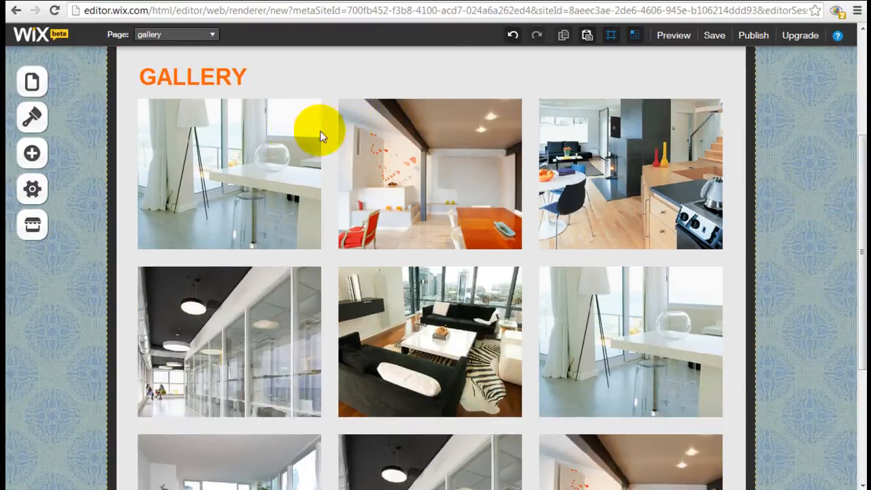
pyautogui.moveTo(228, 163)
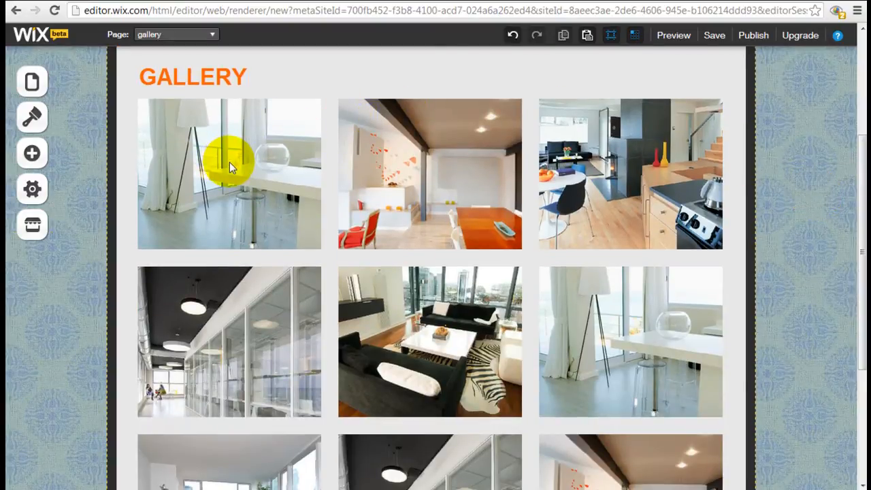
pyautogui.click(229, 163)
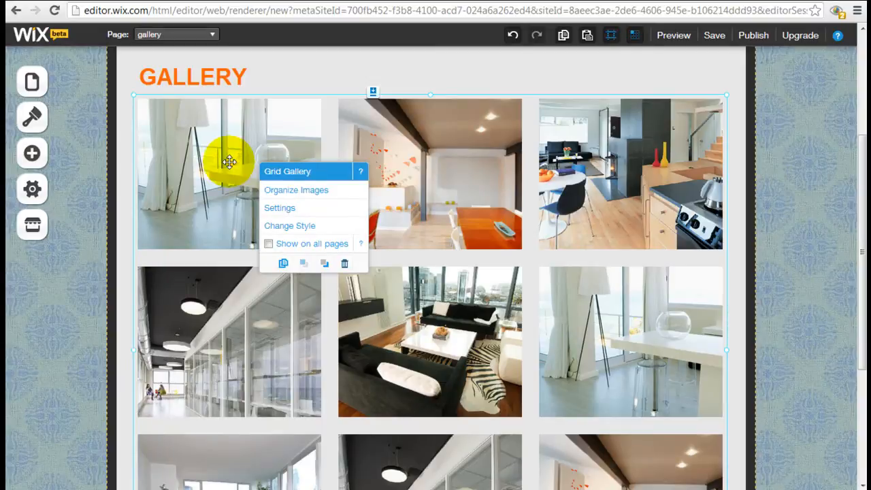
pyautogui.moveTo(294, 210)
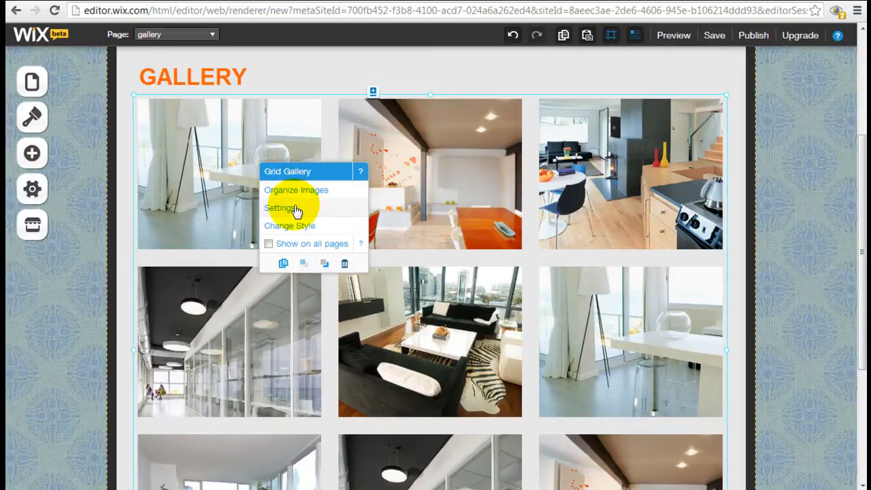
pyautogui.click(297, 190)
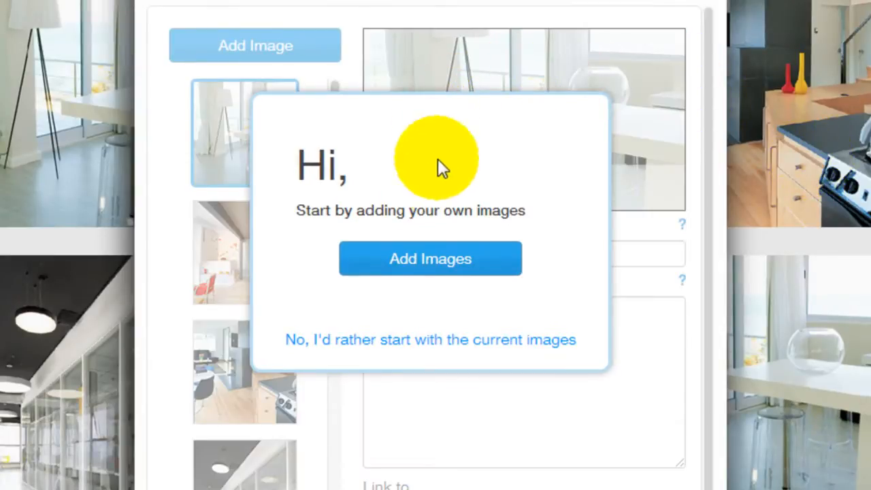
pyautogui.click(430, 340)
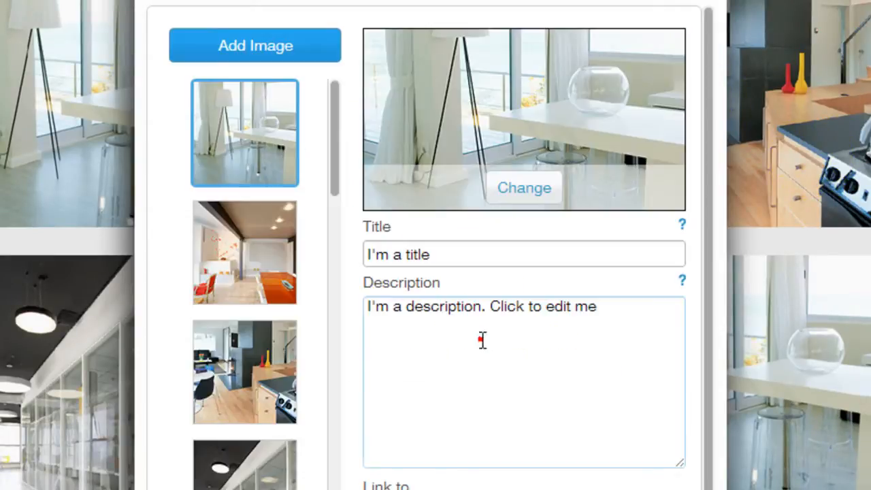
pyautogui.scroll(-3)
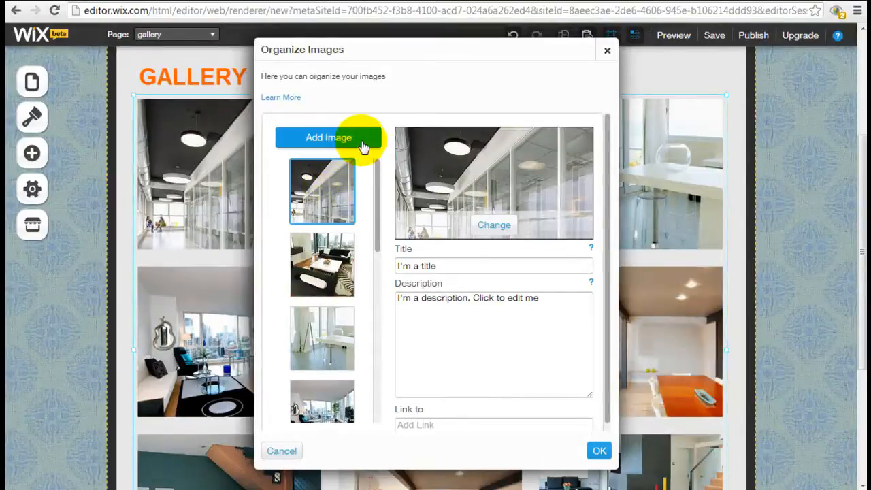
# Add the Bg2, Bg5, Bg3 and Bg4 photos from My Images and confirm the Organize Images window.
pyautogui.click(329, 136)
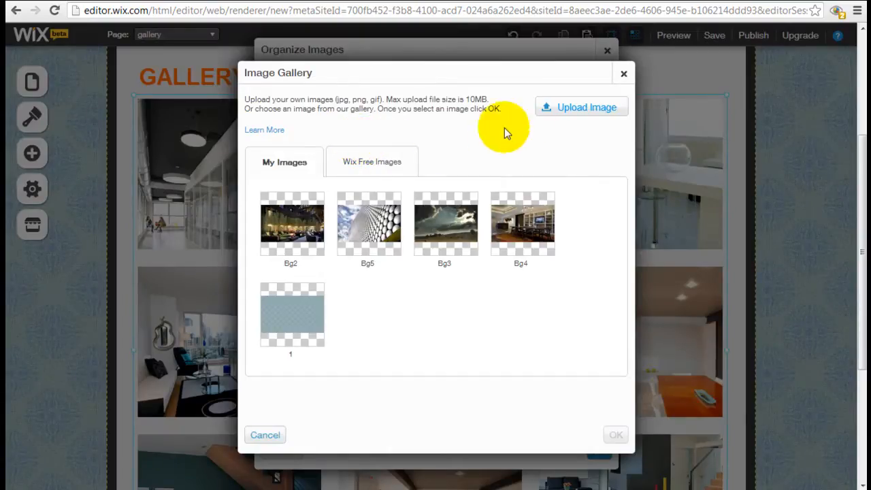
pyautogui.click(579, 106)
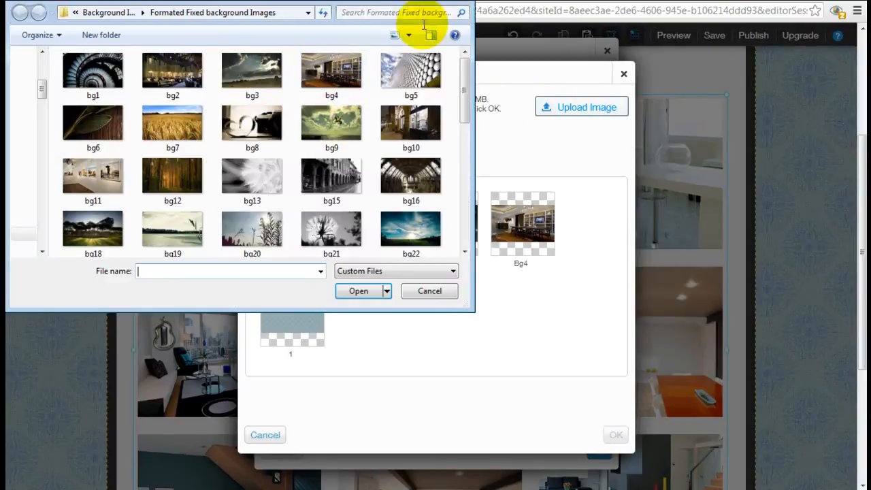
pyautogui.click(430, 291)
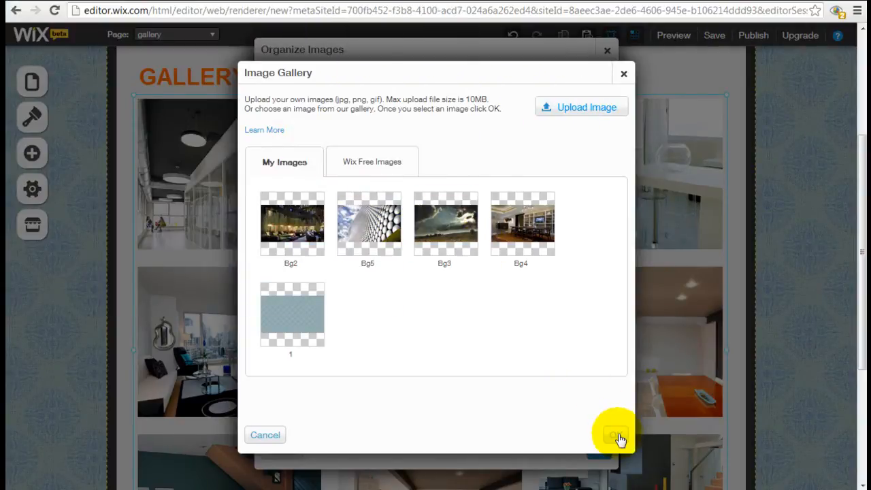
pyautogui.click(367, 225)
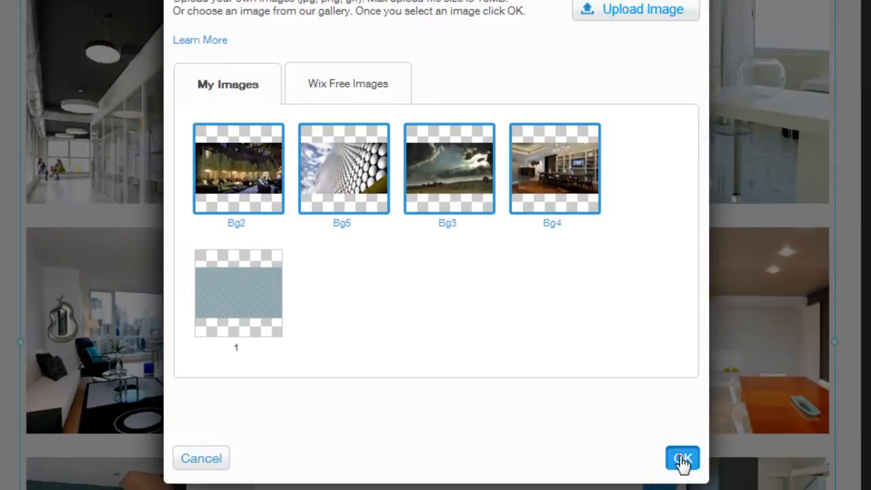
pyautogui.click(680, 457)
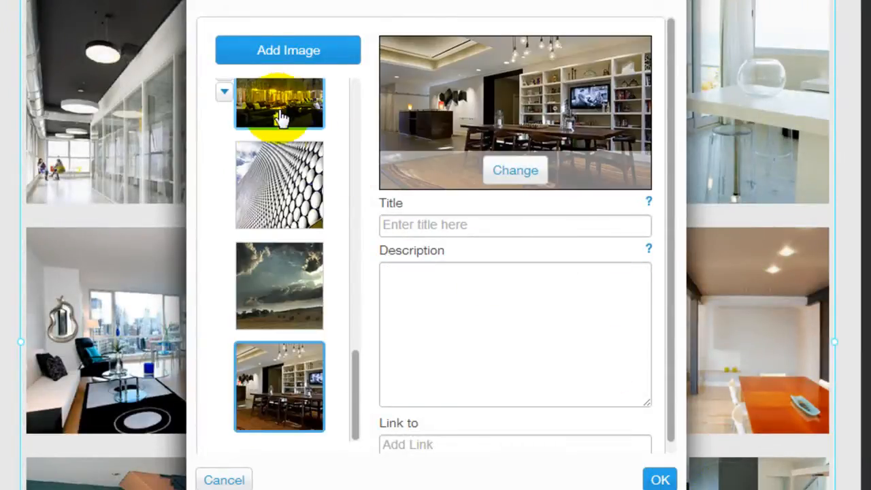
pyautogui.moveTo(658, 479)
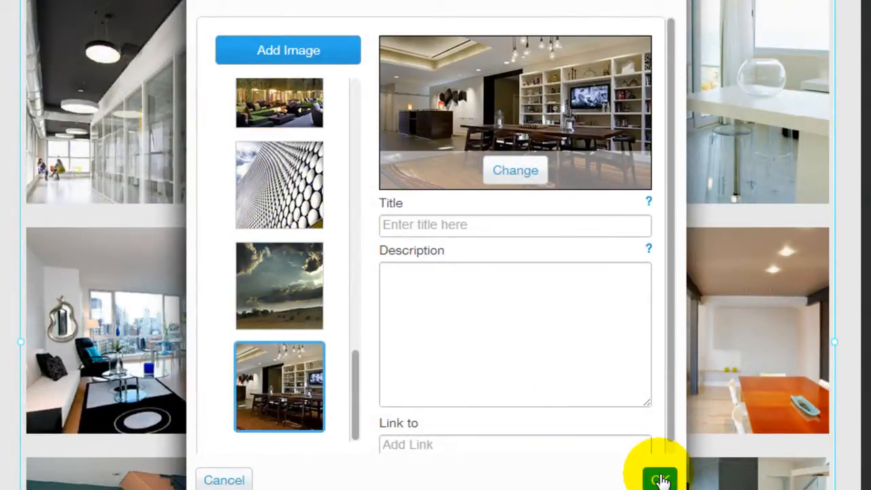
pyautogui.click(659, 479)
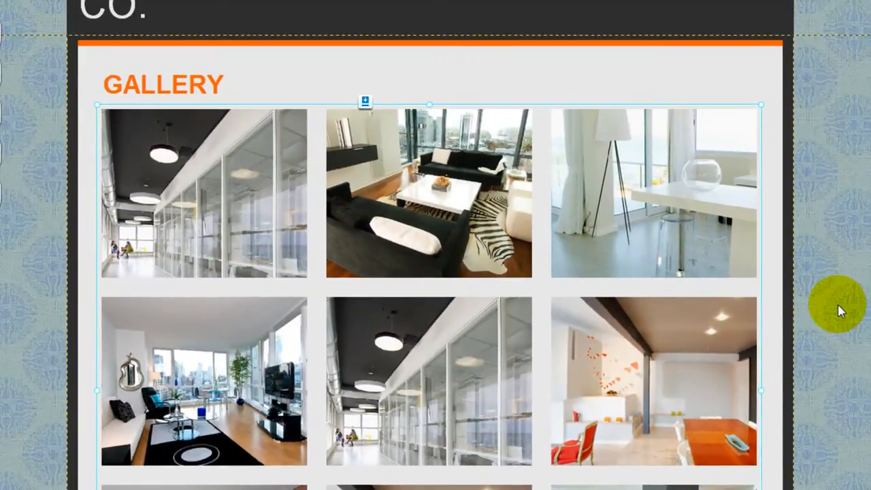
# Preview the site and scroll through the gallery grid to the four new photos at the bottom.
pyautogui.scroll(3)
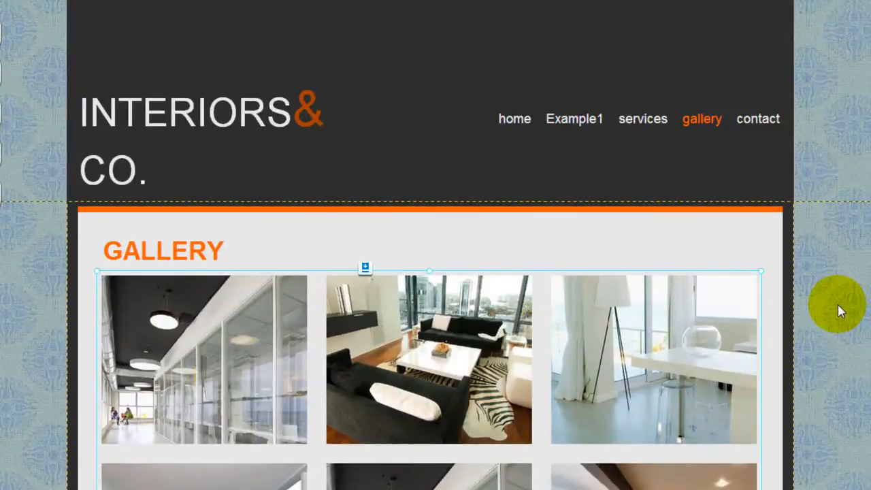
pyautogui.scroll(-3)
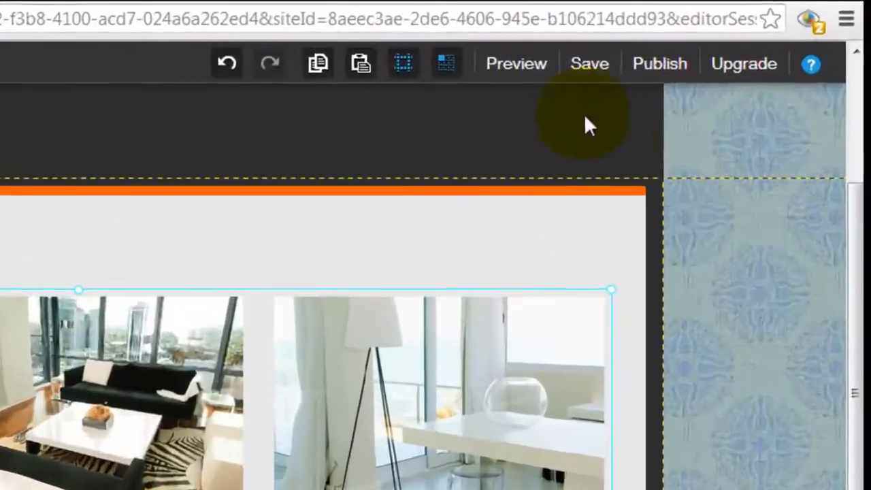
pyautogui.click(515, 64)
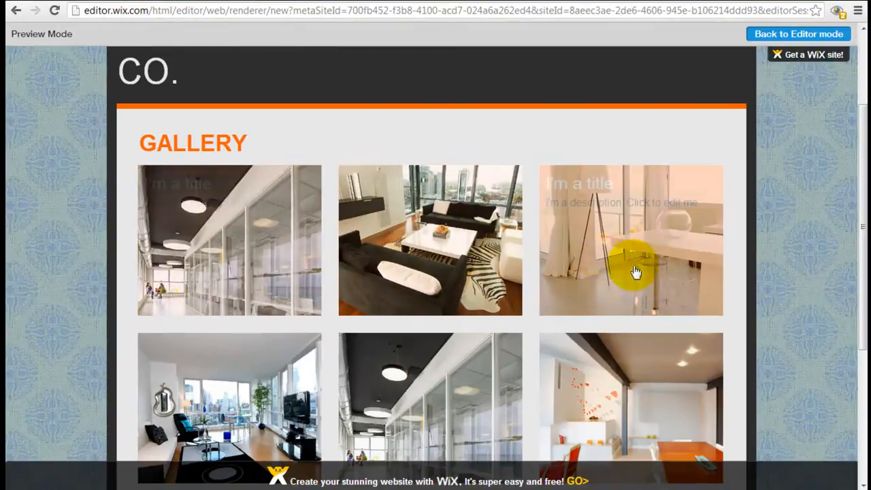
pyautogui.scroll(-3)
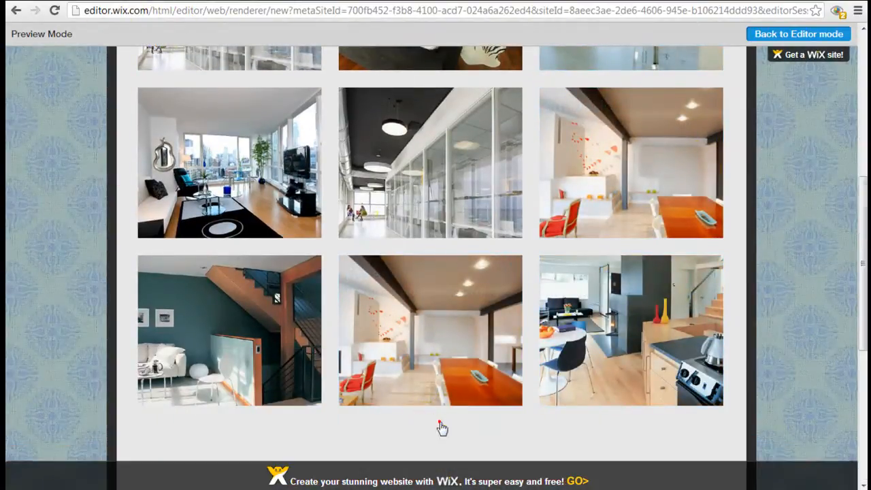
pyautogui.scroll(-3)
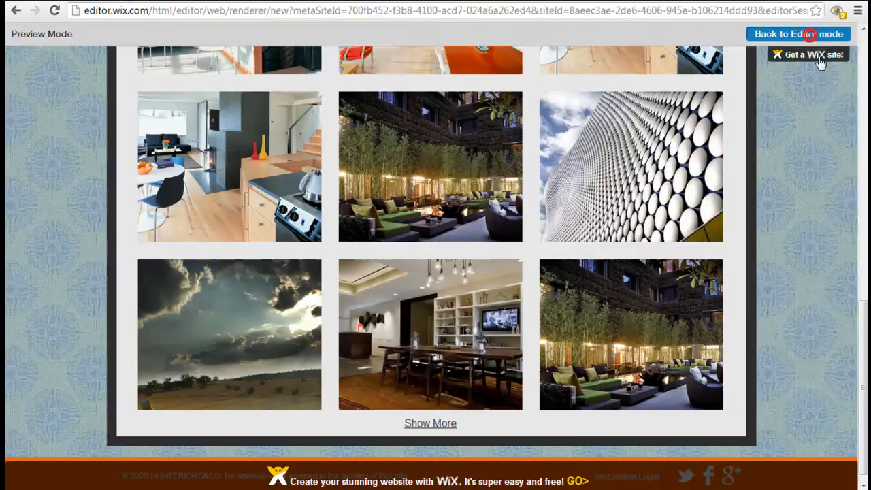
# Return from Preview to the editor and switch to the services page.
pyautogui.click(797, 34)
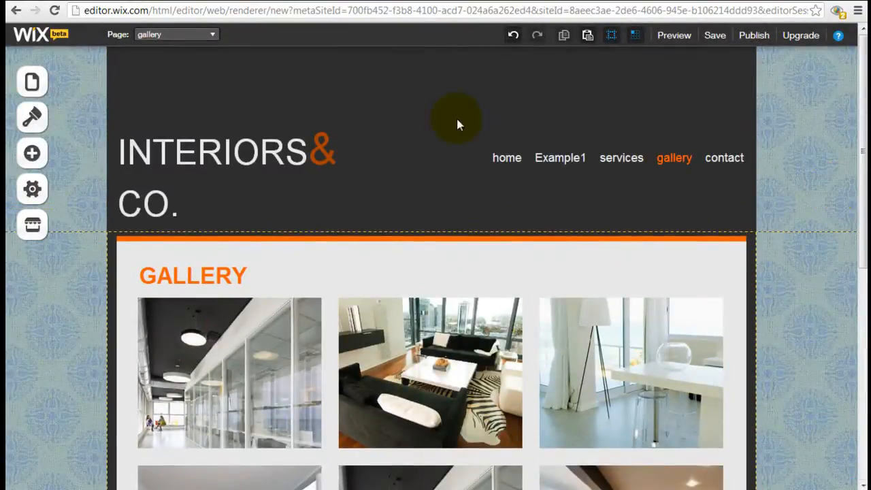
pyautogui.click(175, 34)
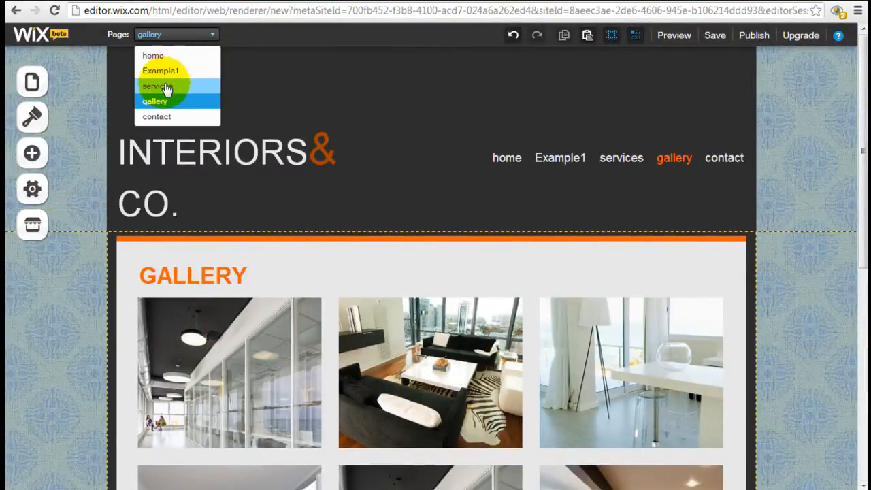
pyautogui.click(158, 86)
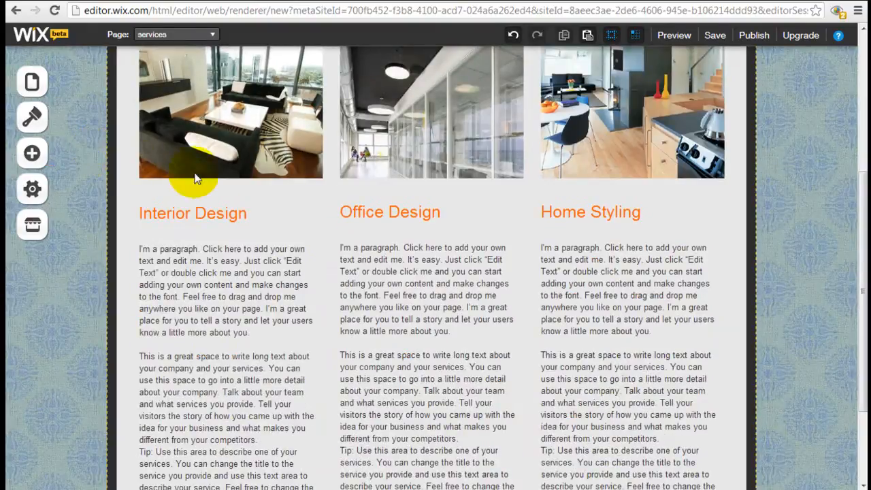
# Retype the Interior Design heading as 'Website Builder Expert'.
pyautogui.click(193, 213)
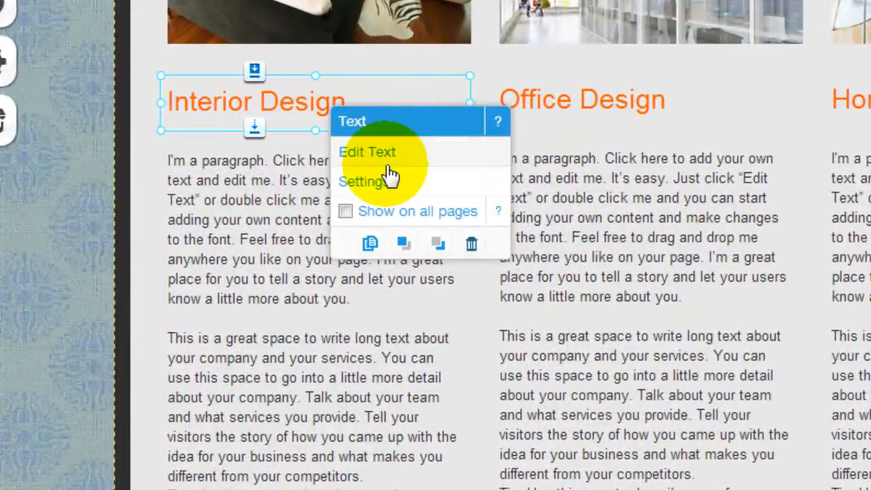
pyautogui.click(367, 152)
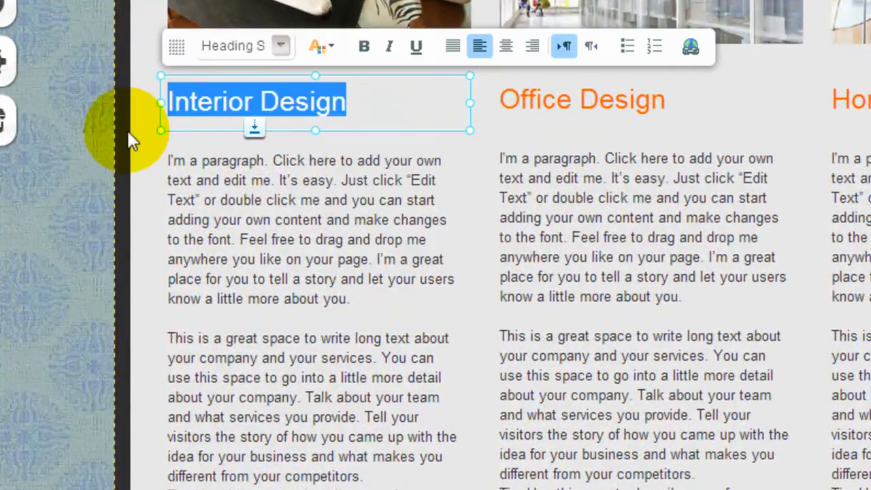
pyautogui.write('Website Builder Exper')
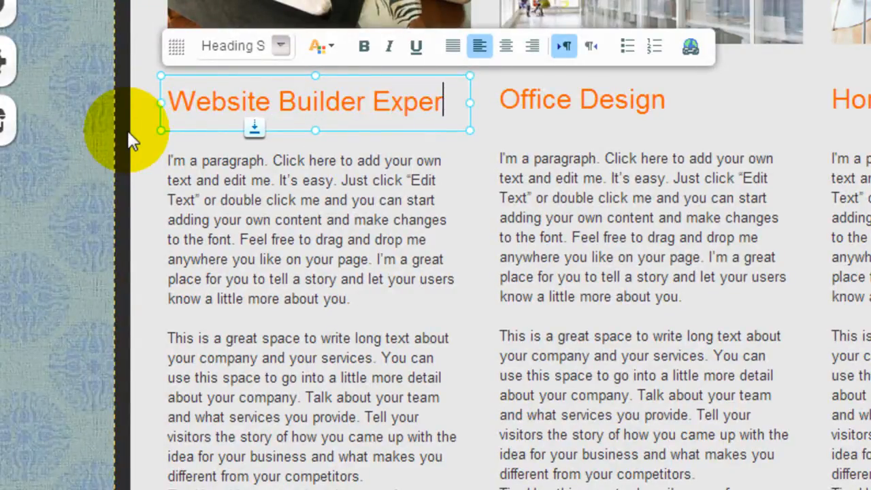
pyautogui.moveTo(365, 46)
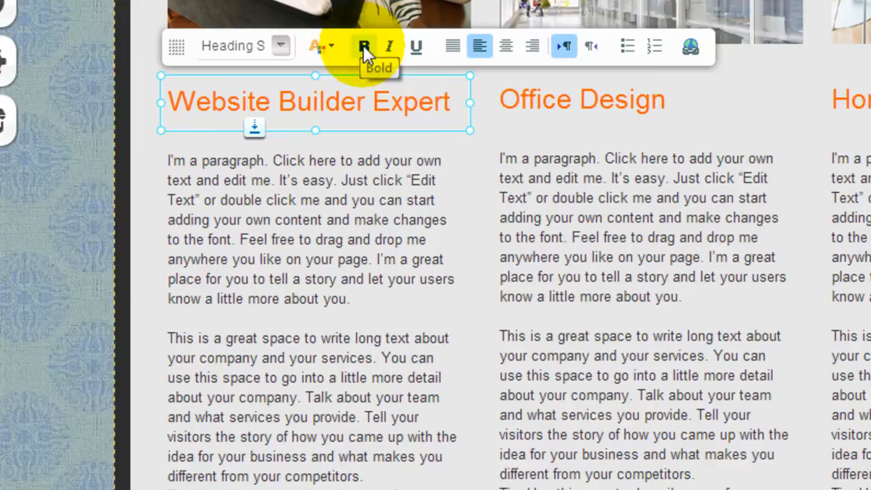
pyautogui.moveTo(389, 46)
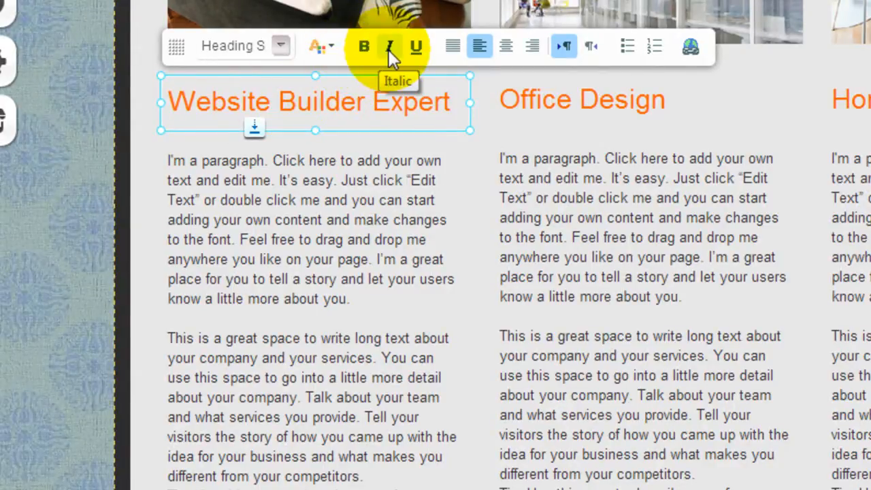
pyautogui.moveTo(614, 52)
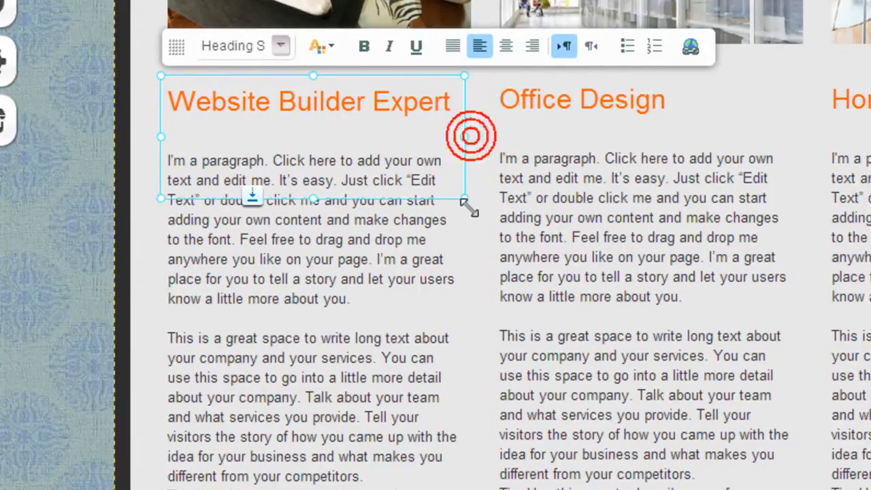
# Select the first paragraph under the renamed heading and replace it with short placeholder text.
pyautogui.moveTo(469, 206); pyautogui.dragTo(469, 128)
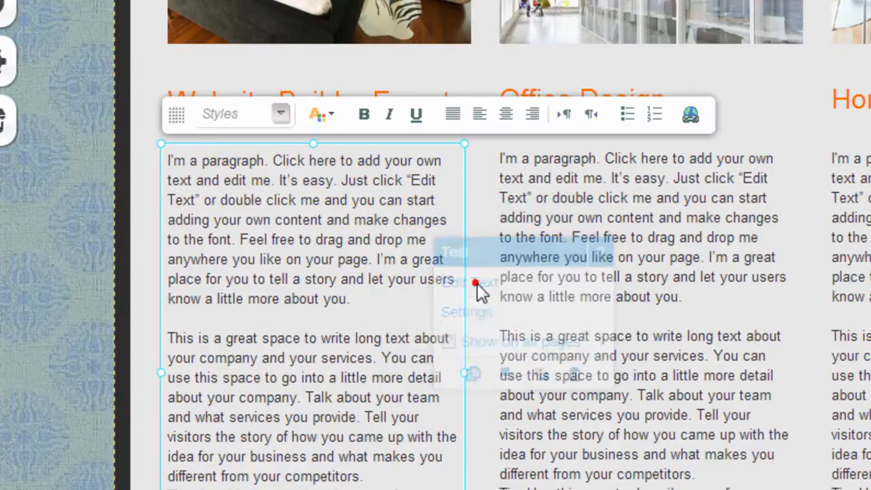
pyautogui.tripleClick(306, 238)
pyautogui.write('as;jdf;laksjdf;klasjdf;jaf')
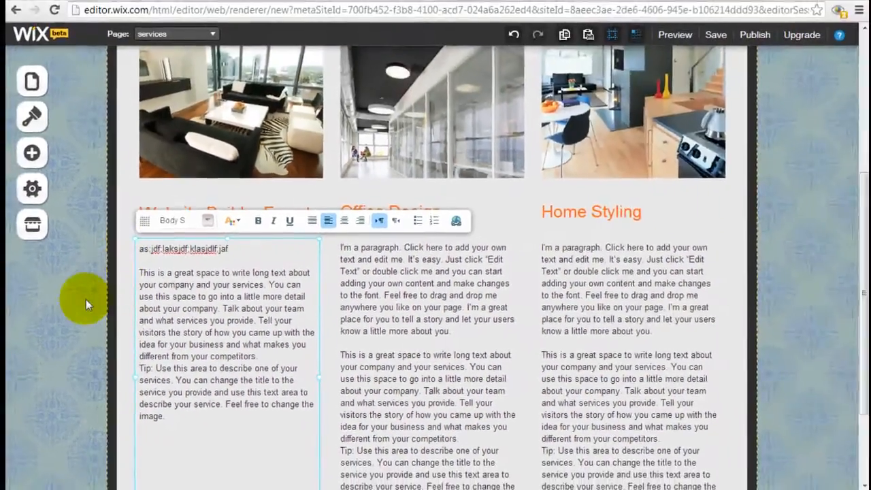
pyautogui.scroll(3)
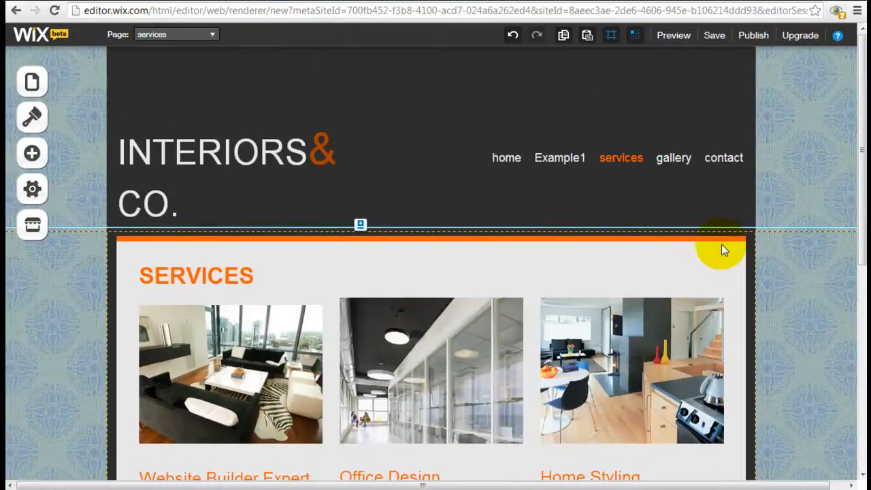
# Switch to the home page and bring up the context menu on its large interior photo.
pyautogui.click(176, 34)
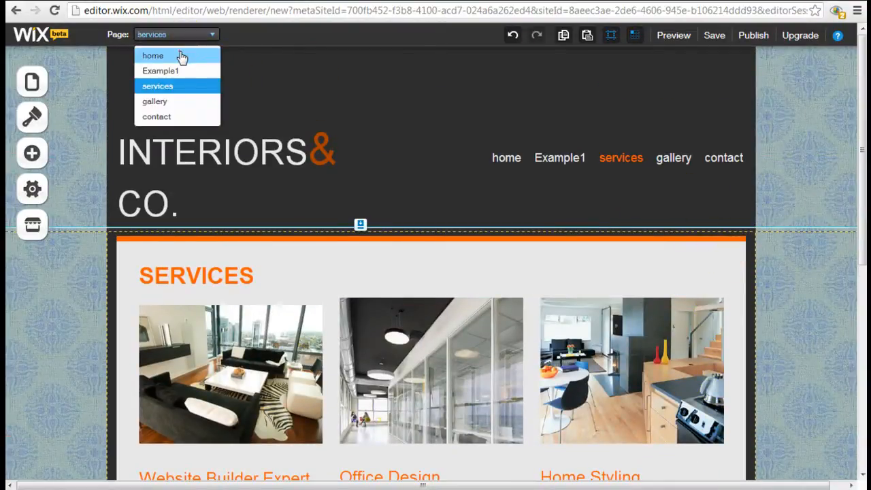
pyautogui.click(152, 54)
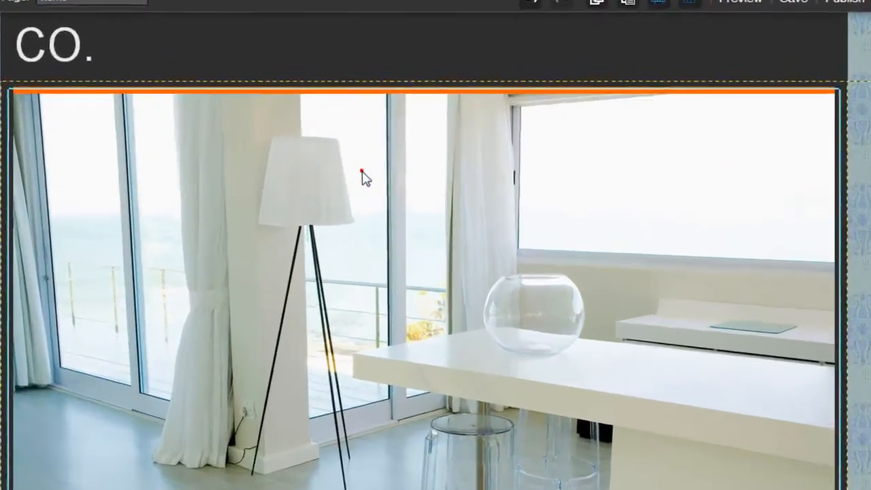
pyautogui.rightClick(362, 171)
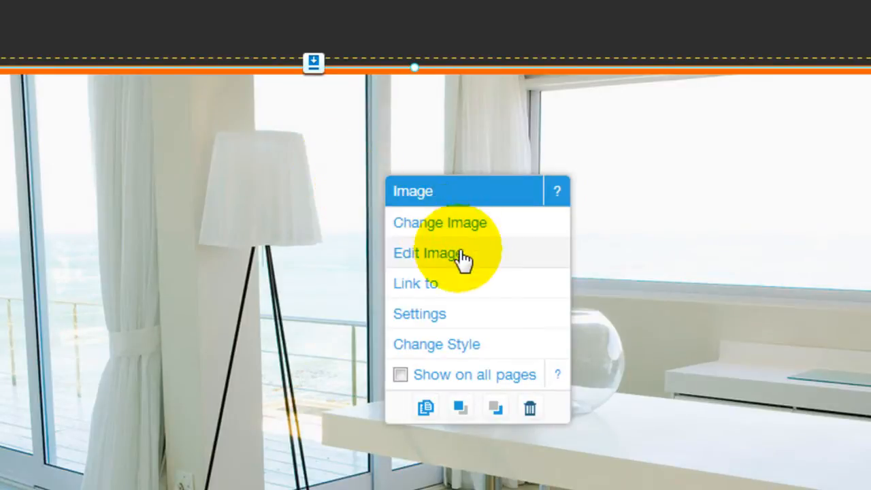
pyautogui.moveTo(454, 286)
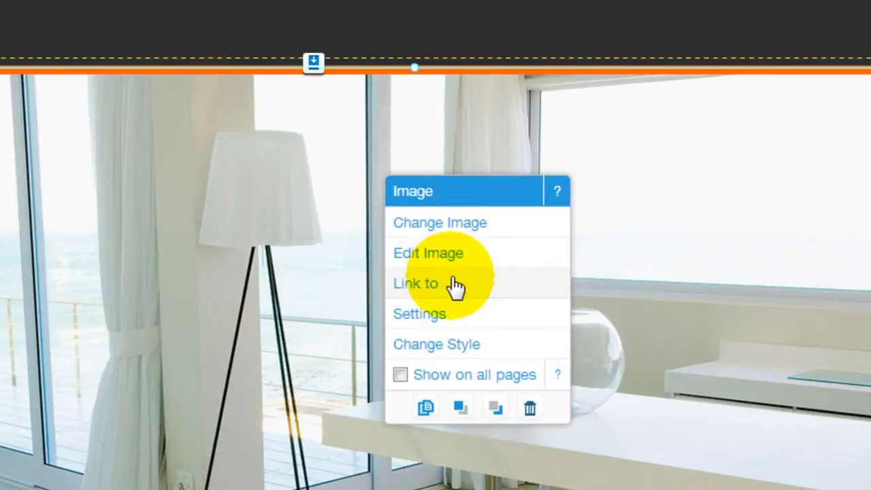
pyautogui.moveTo(524, 324)
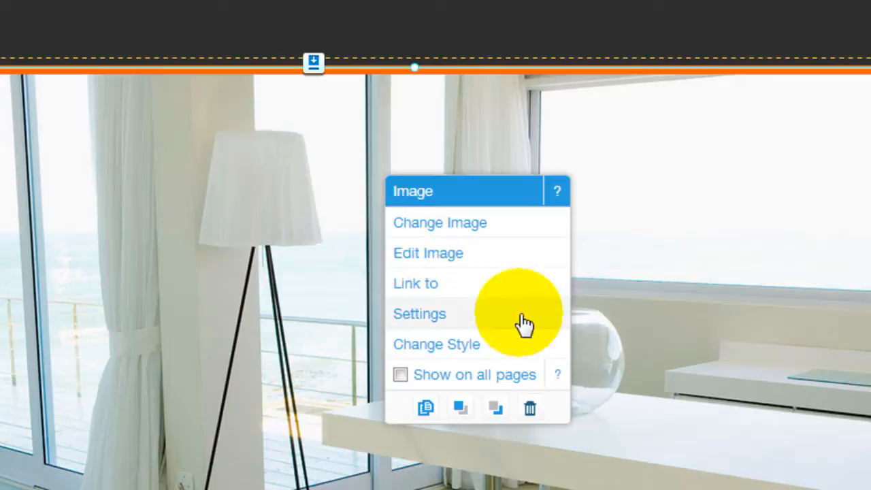